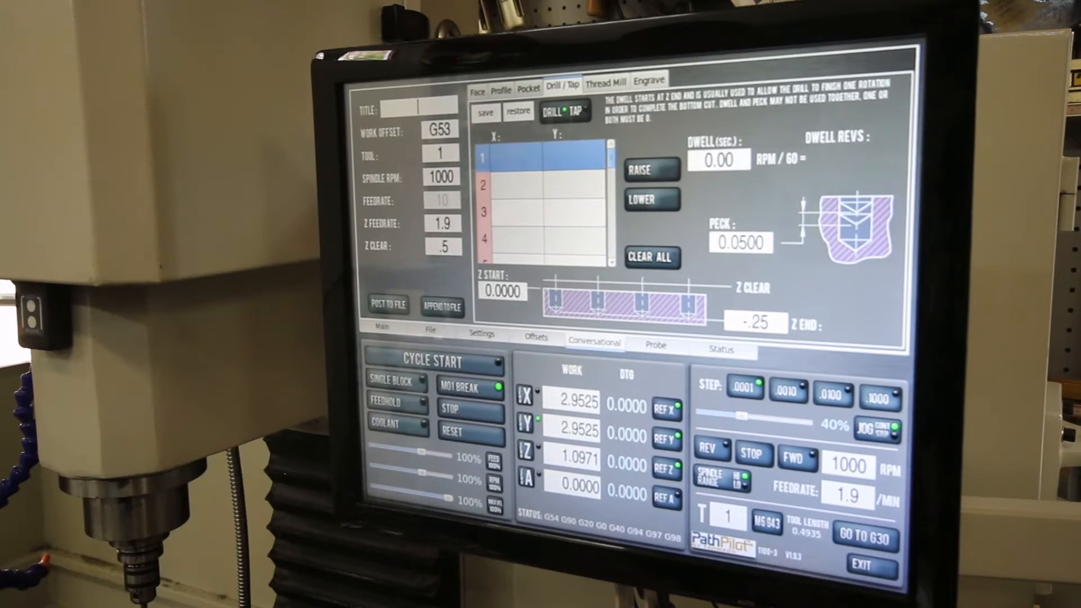
# Step: Title the Drill/Tap program "monitor"
pyautogui.write('mon')
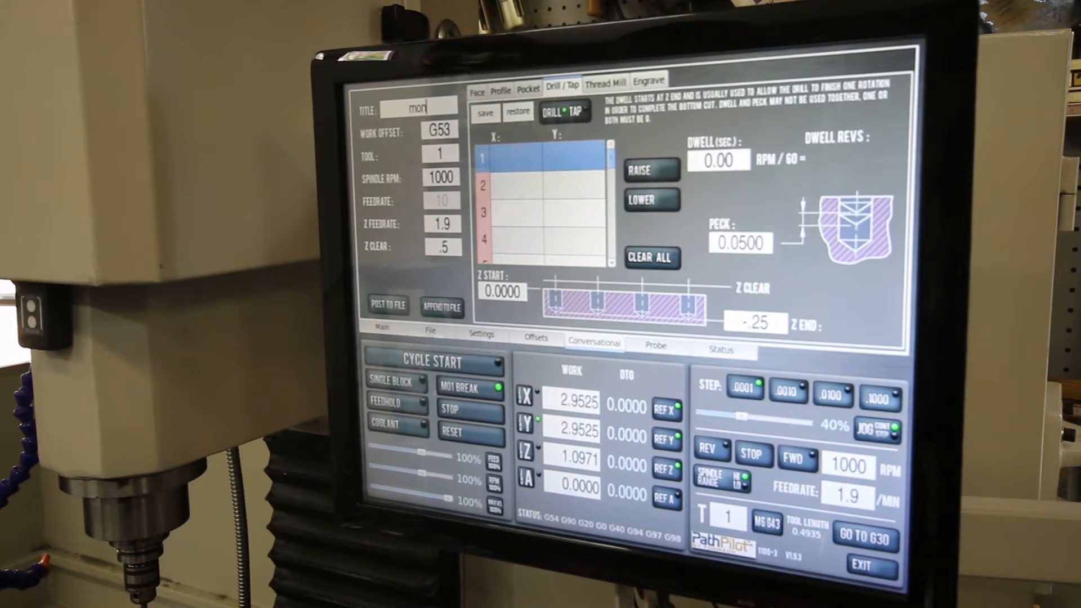
pyautogui.write('itor')
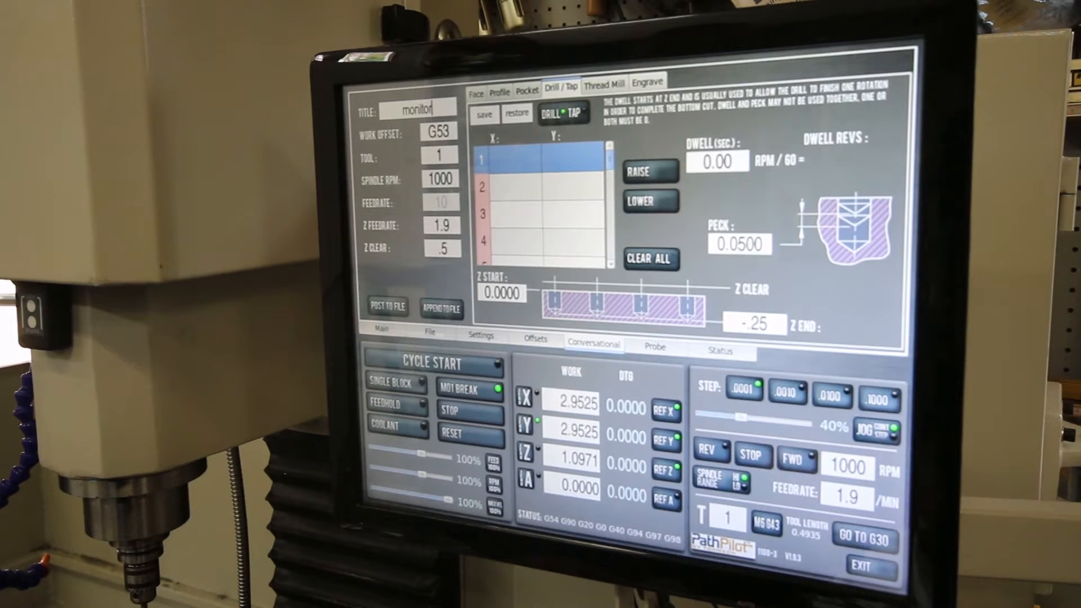
# Step: Enter hole positions X0 Y0 and X0 Y2.954 in the Drill/Tap table
pyautogui.click(514, 156)
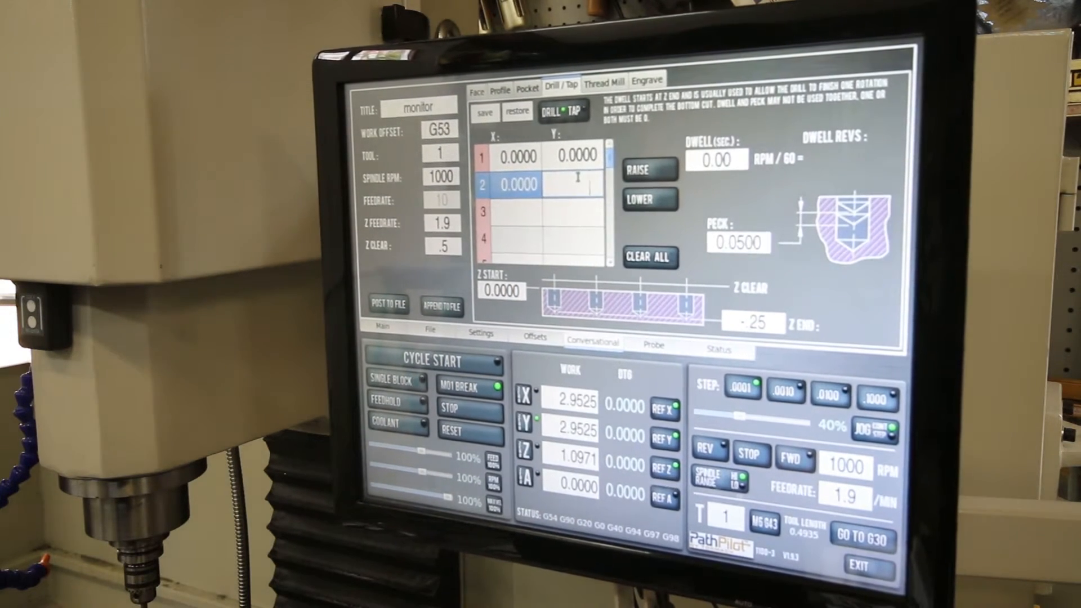
pyautogui.write('2')
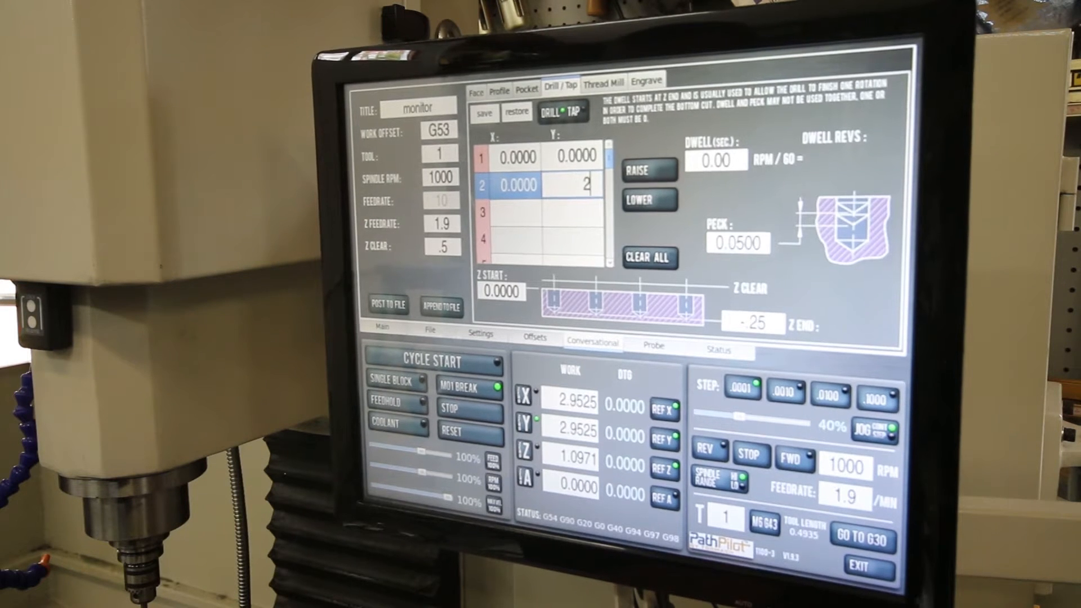
pyautogui.write('9540')
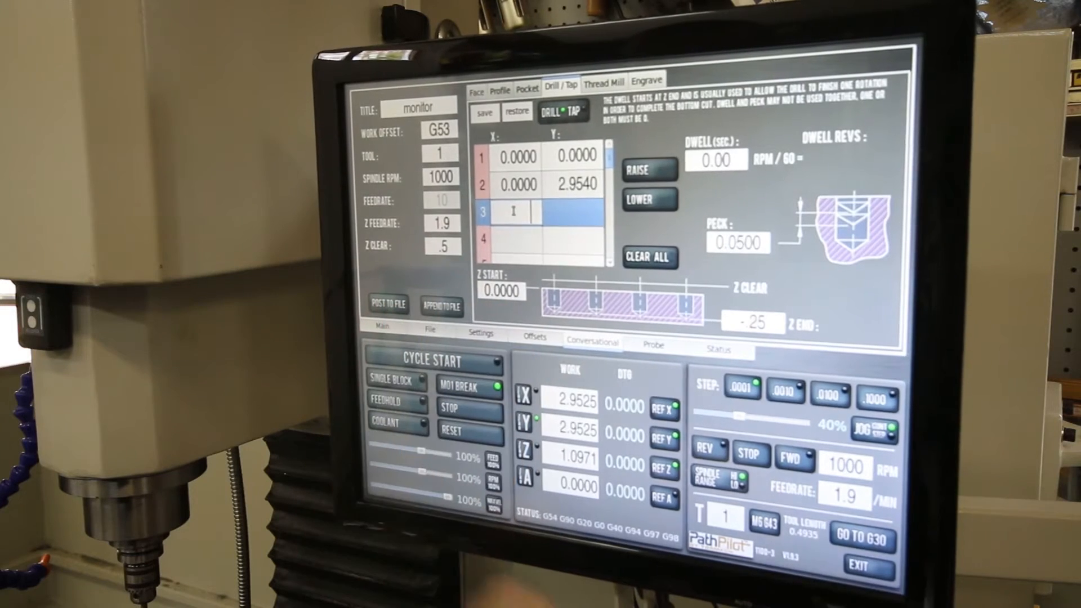
# Step: Add hole positions X2.954 Y2.954 and X2.954 Y0 as rows 3 and 4
pyautogui.write('2.9540')
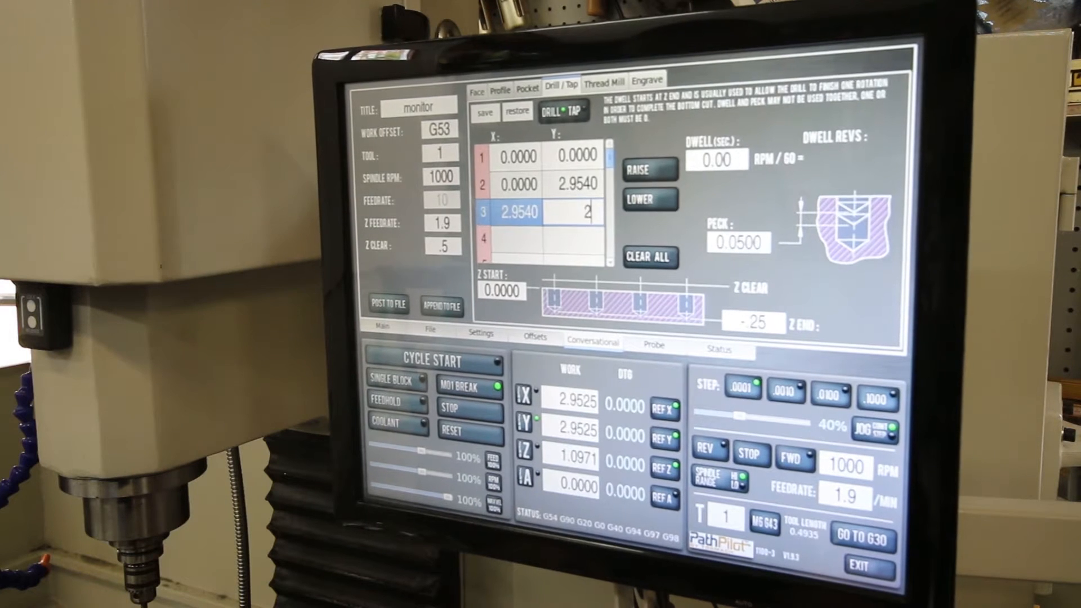
pyautogui.write('9540')
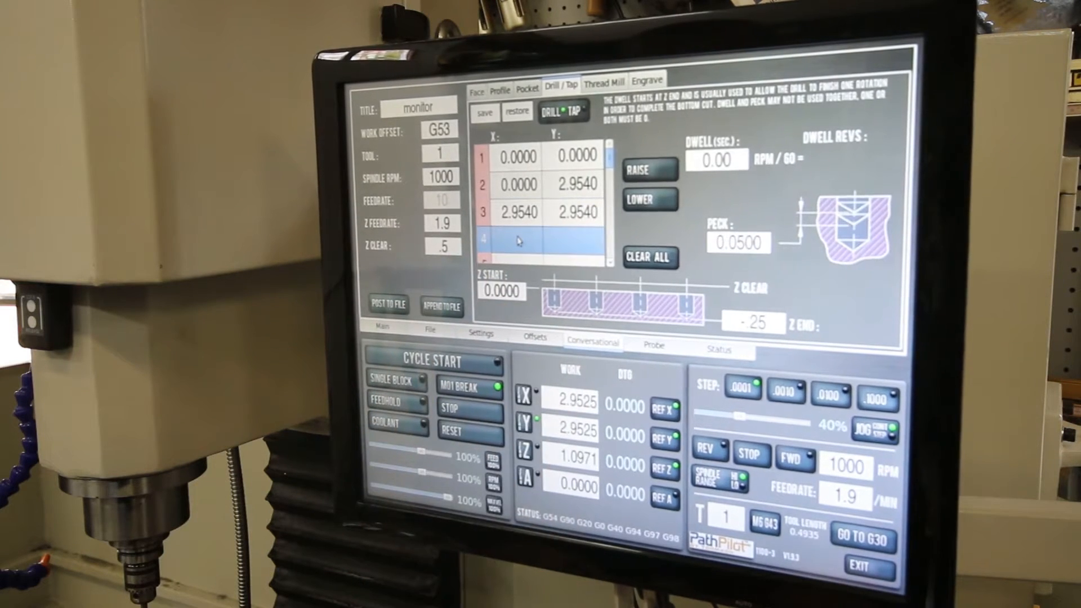
pyautogui.click(519, 240)
pyautogui.write('2.9540')
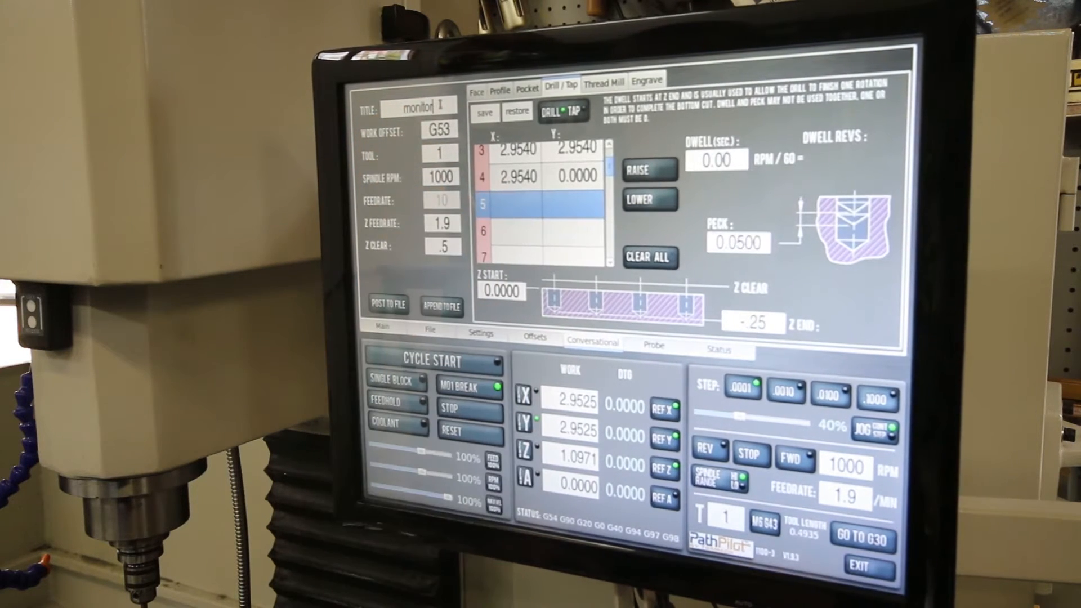
# Step: Retitle the program "monitor bracket" and view the machine Status page
pyautogui.write('bracket')
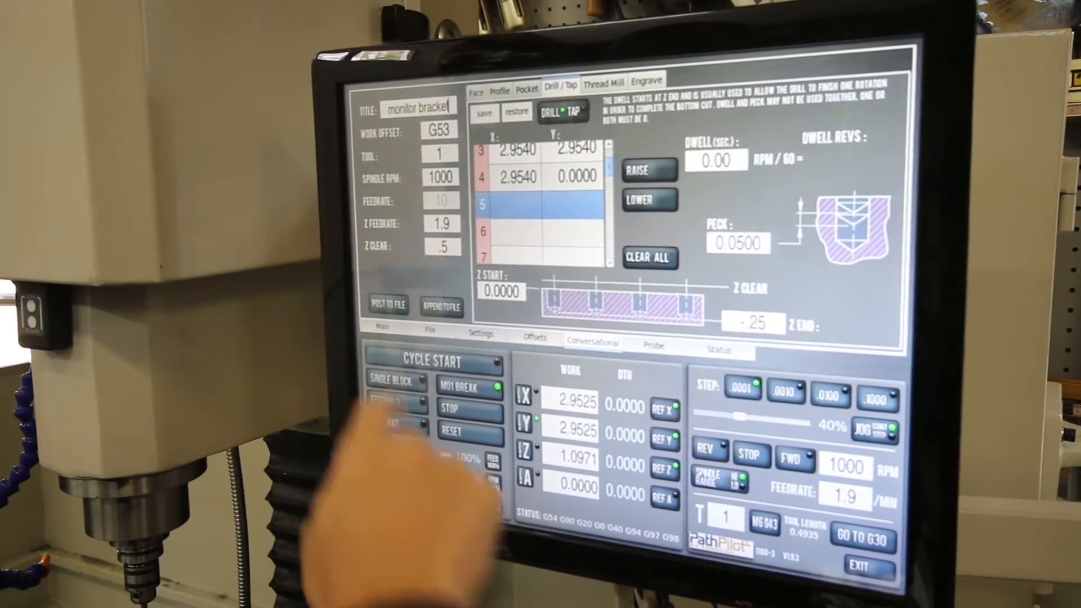
pyautogui.click(387, 305)
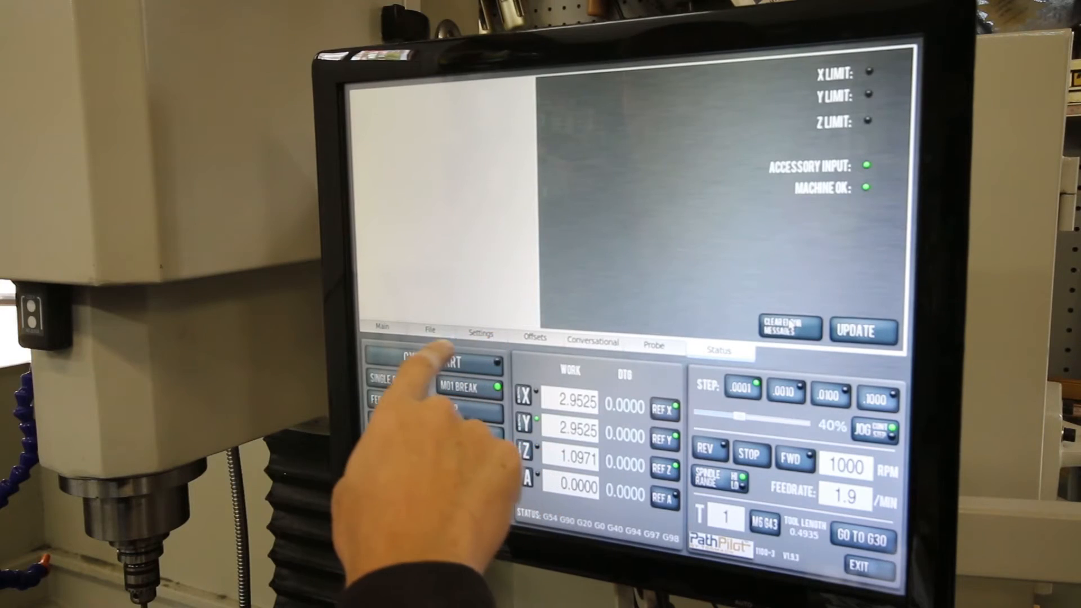
# Step: Return to the Drill/Tap page showing the four-hole monitor bracket program
pyautogui.click(430, 331)
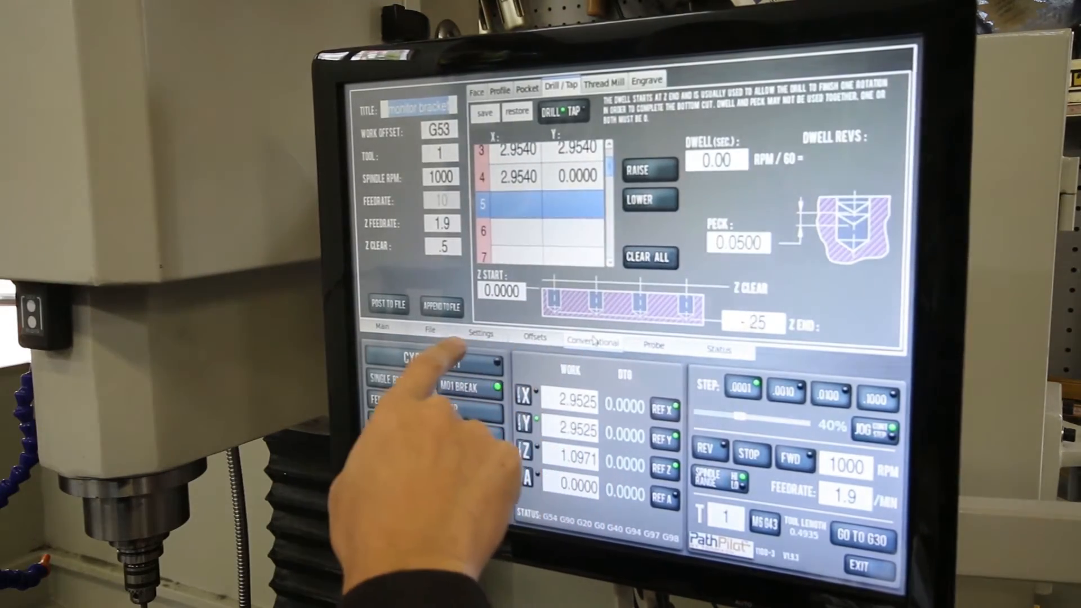
# Step: Dismiss the G-code error and preview the monitor bracket file's G-code
pyautogui.click(430, 330)
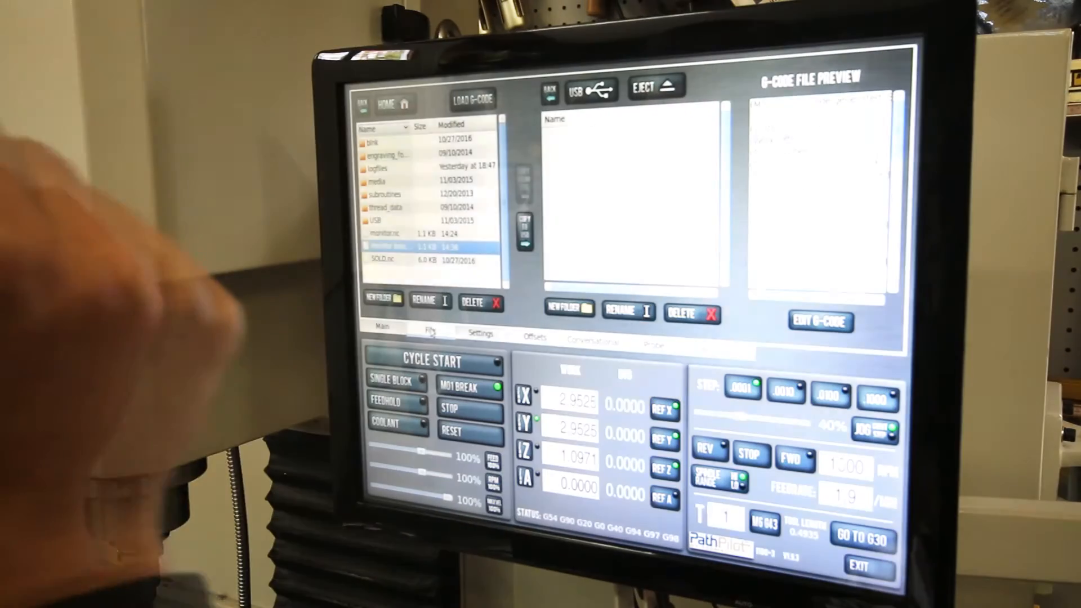
pyautogui.click(719, 352)
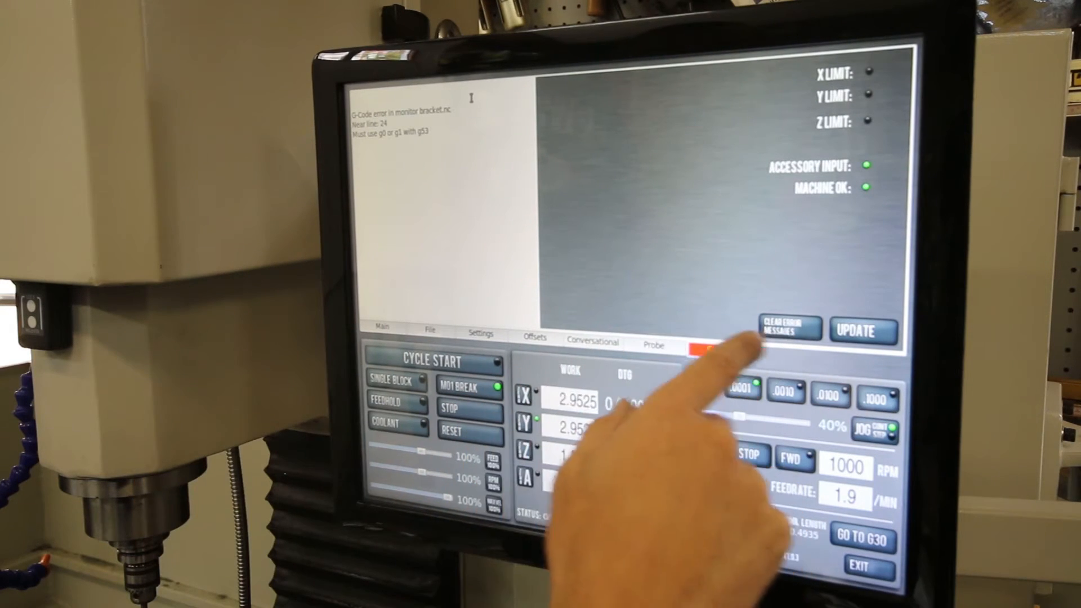
pyautogui.click(429, 335)
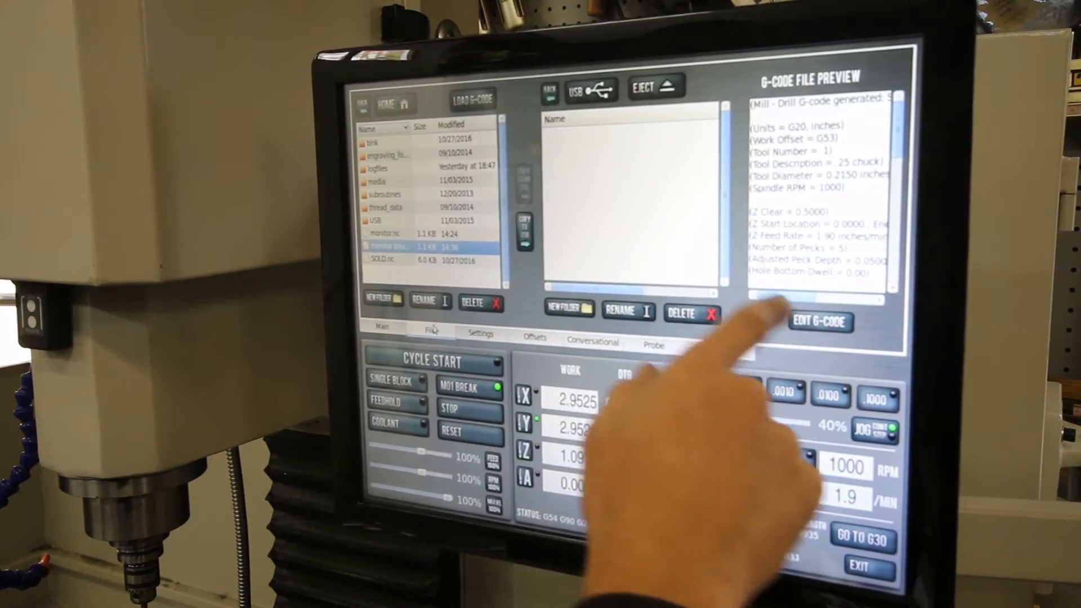
pyautogui.click(819, 322)
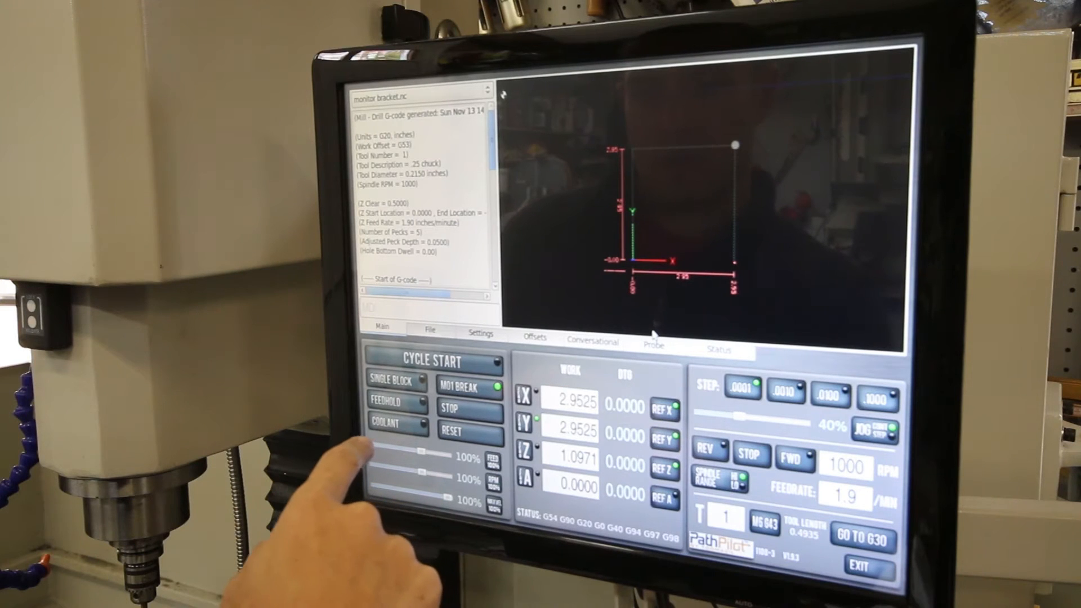
pyautogui.moveTo(345, 455)
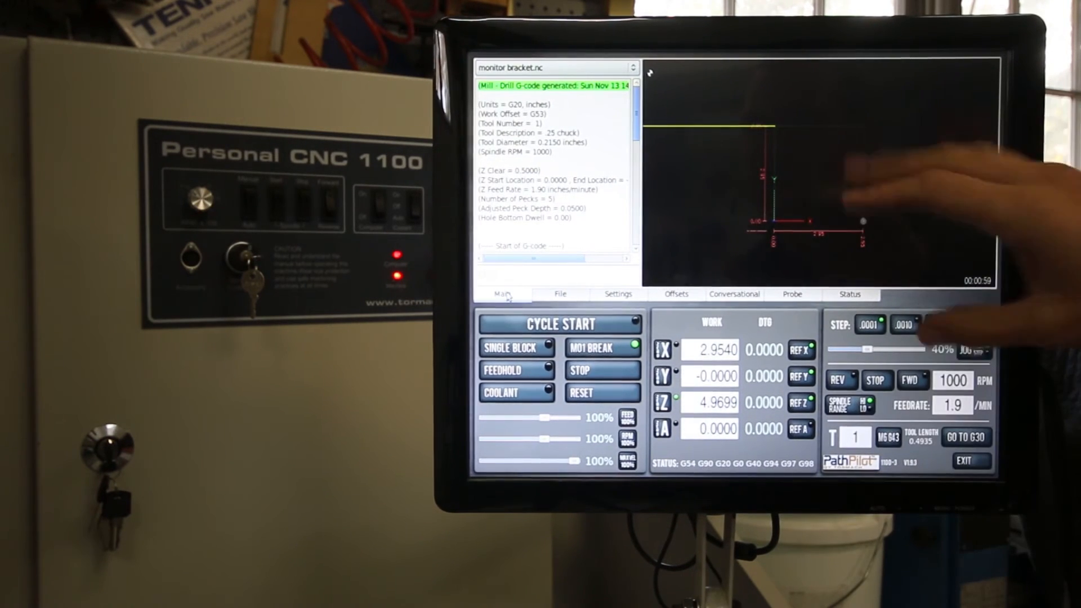
pyautogui.click(940, 325)
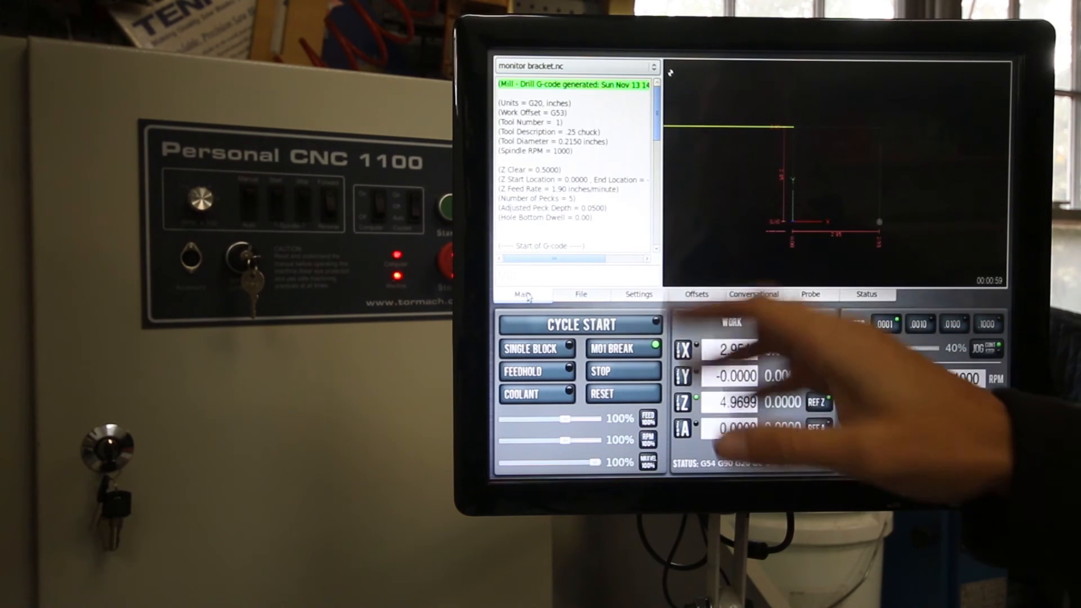
# Step: Browse File and Offsets, then show the Pocket page (stepover 0.0300, Z DOC .02)
pyautogui.click(580, 294)
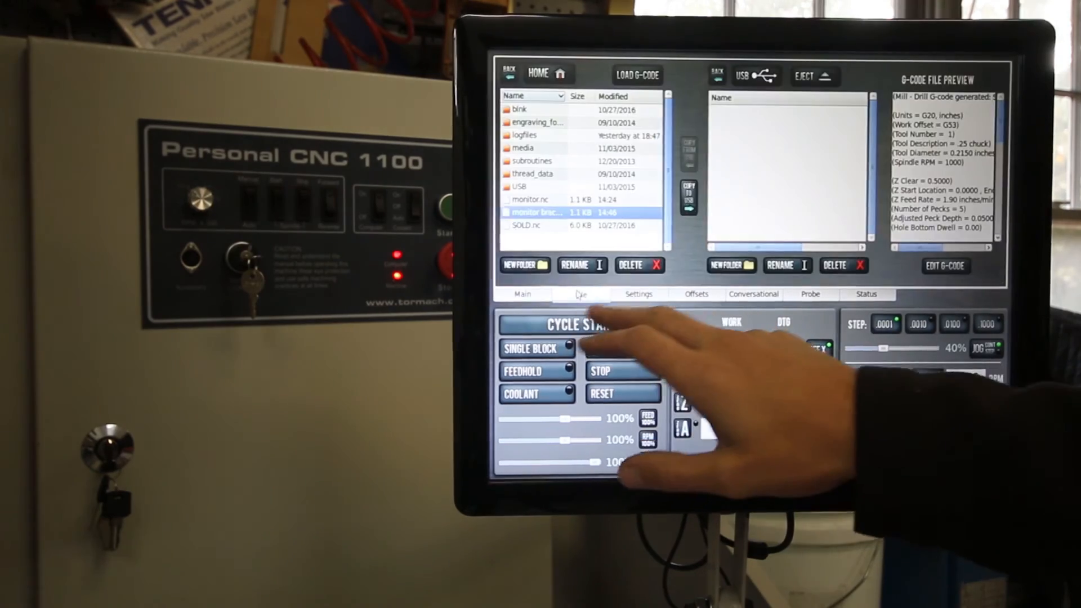
pyautogui.click(696, 295)
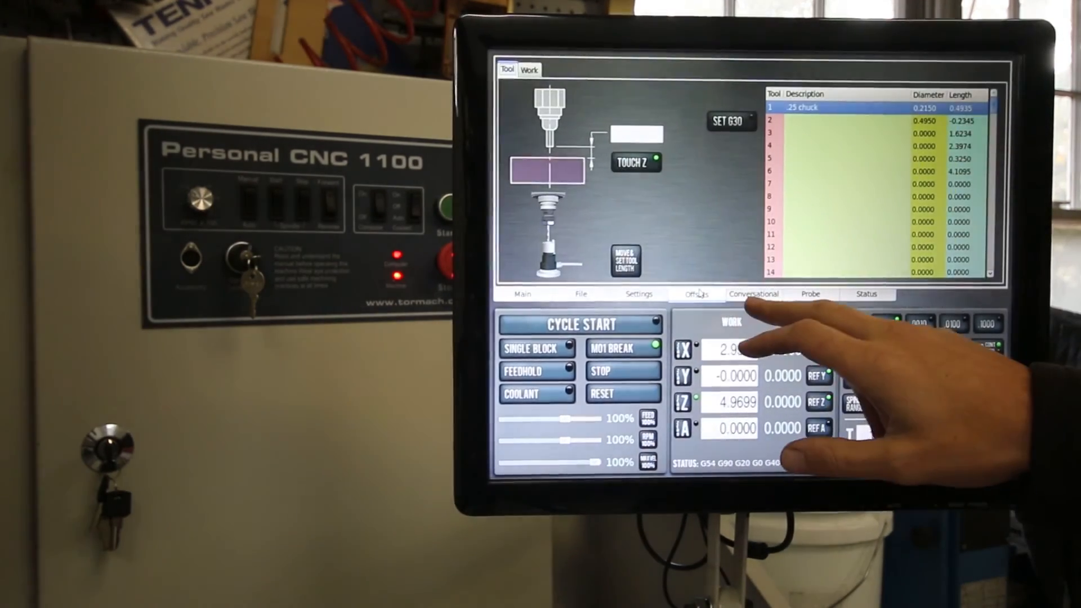
pyautogui.click(753, 294)
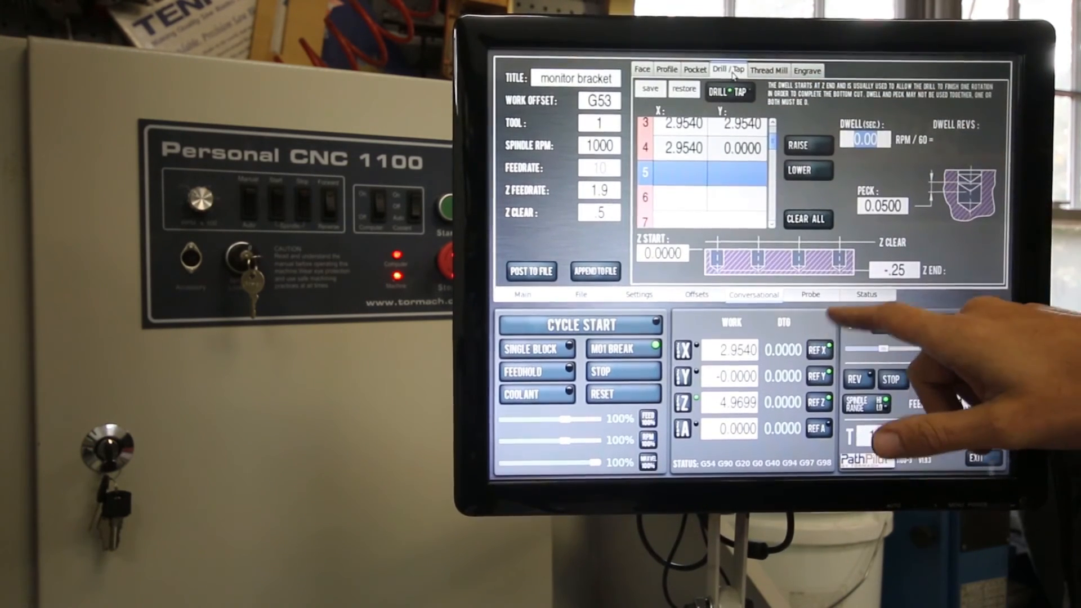
pyautogui.click(808, 219)
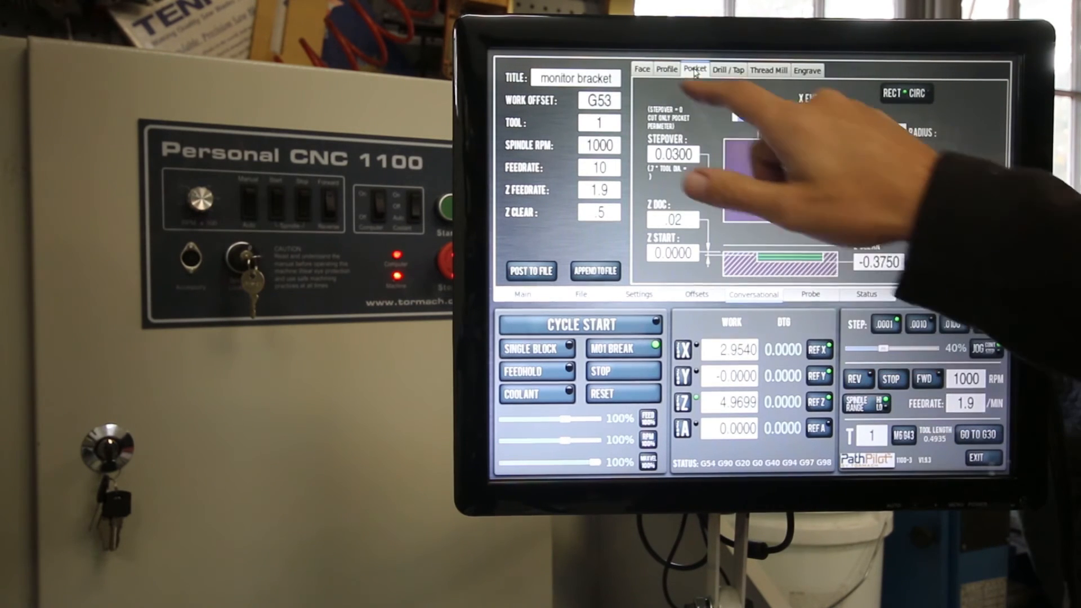
# Step: View the Profile page, then the Facing page (X -4.6 to 4.6, Z end -0.05)
pyautogui.click(666, 70)
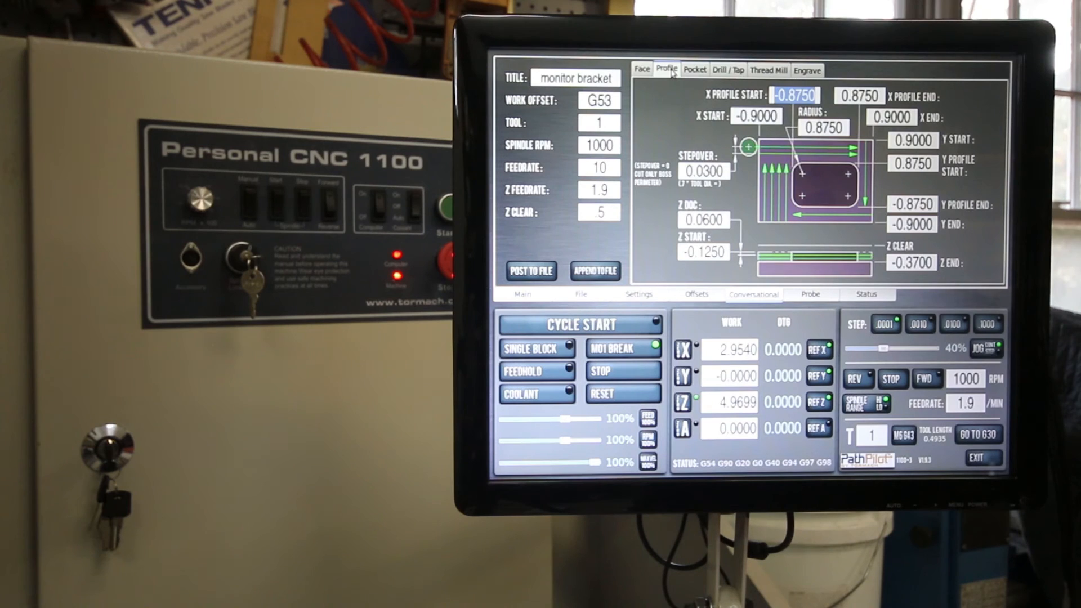
pyautogui.click(642, 70)
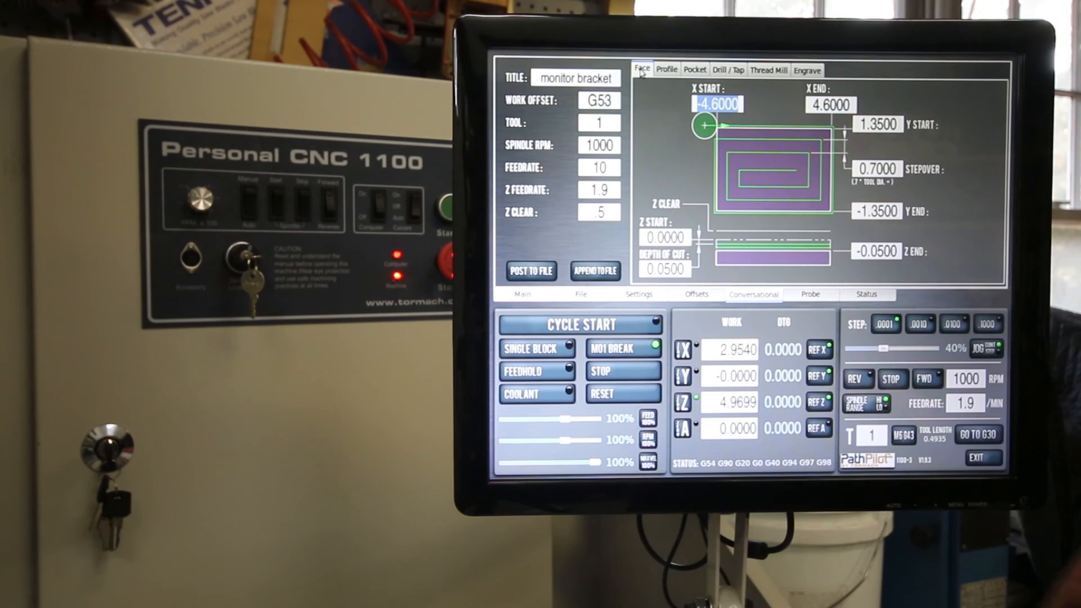
# Step: View the Probe options, then the Status page's limit and machine OK indicators
pyautogui.click(810, 295)
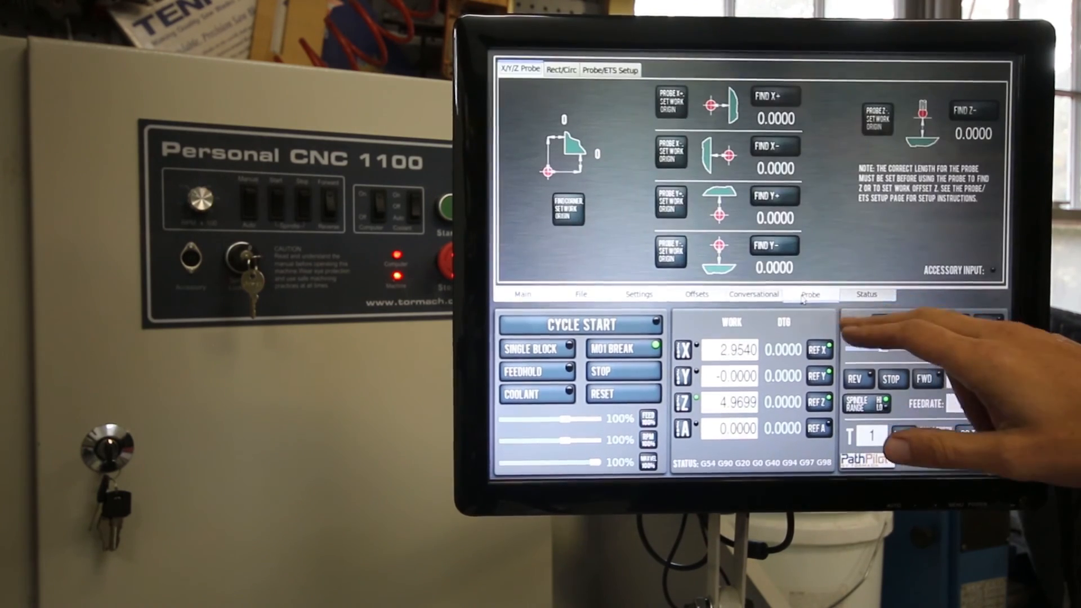
pyautogui.click(867, 295)
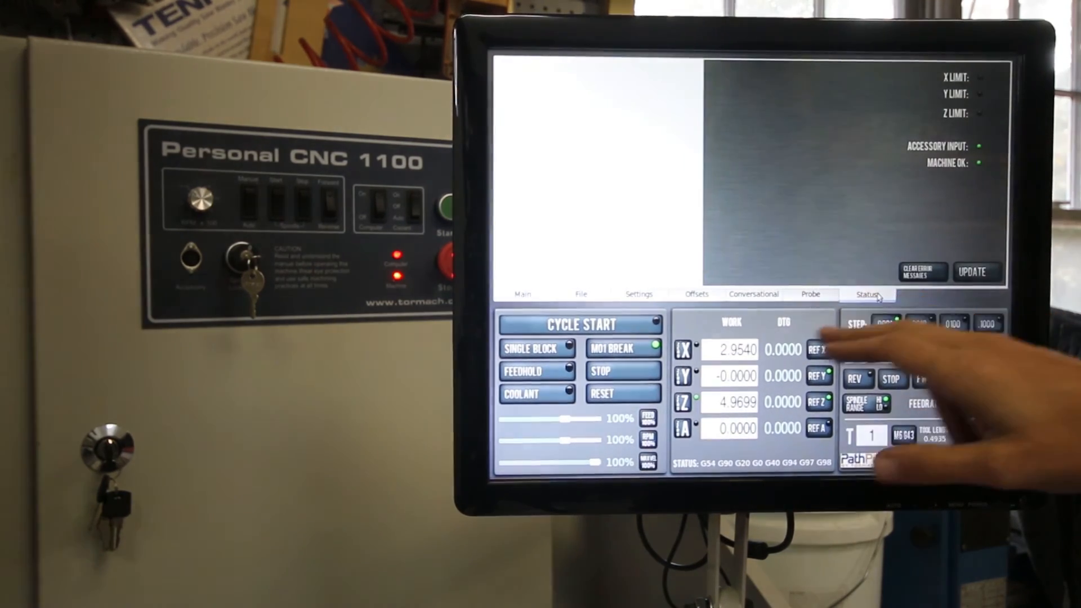